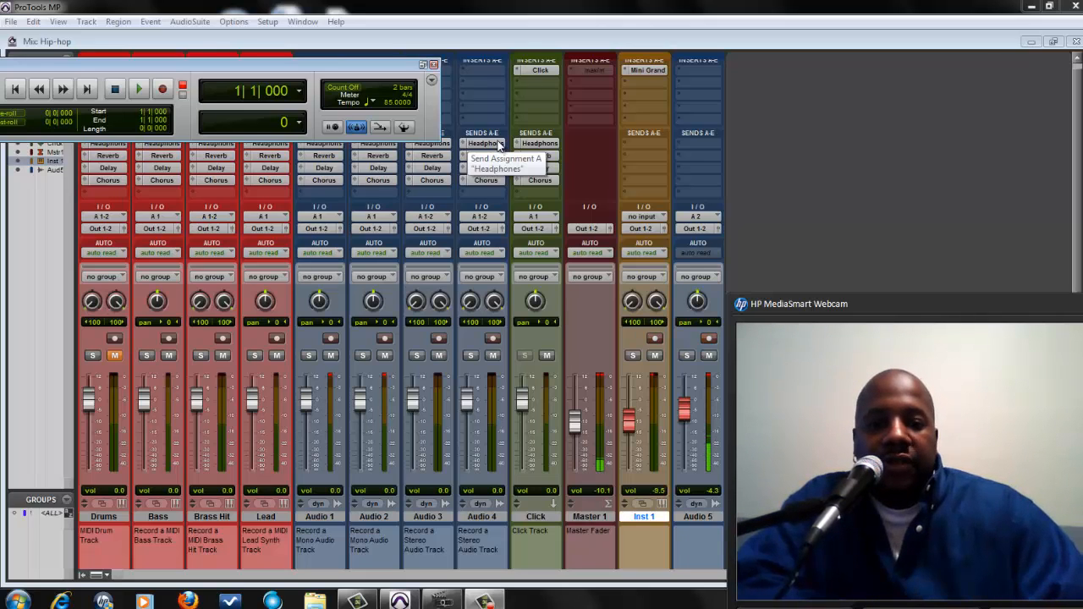
mouse_move(474, 127)
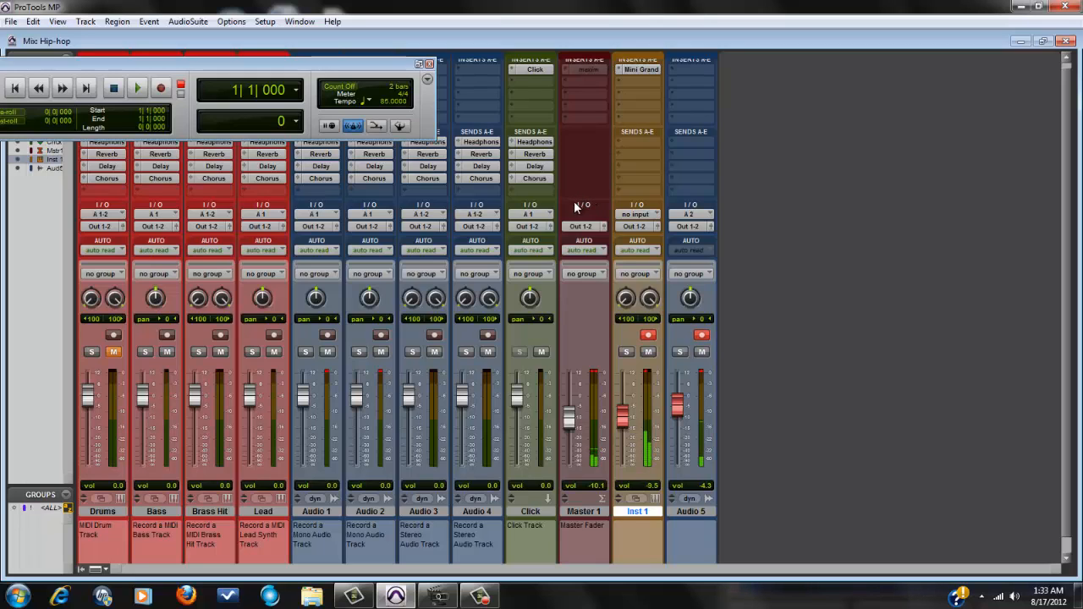
mouse_move(566, 224)
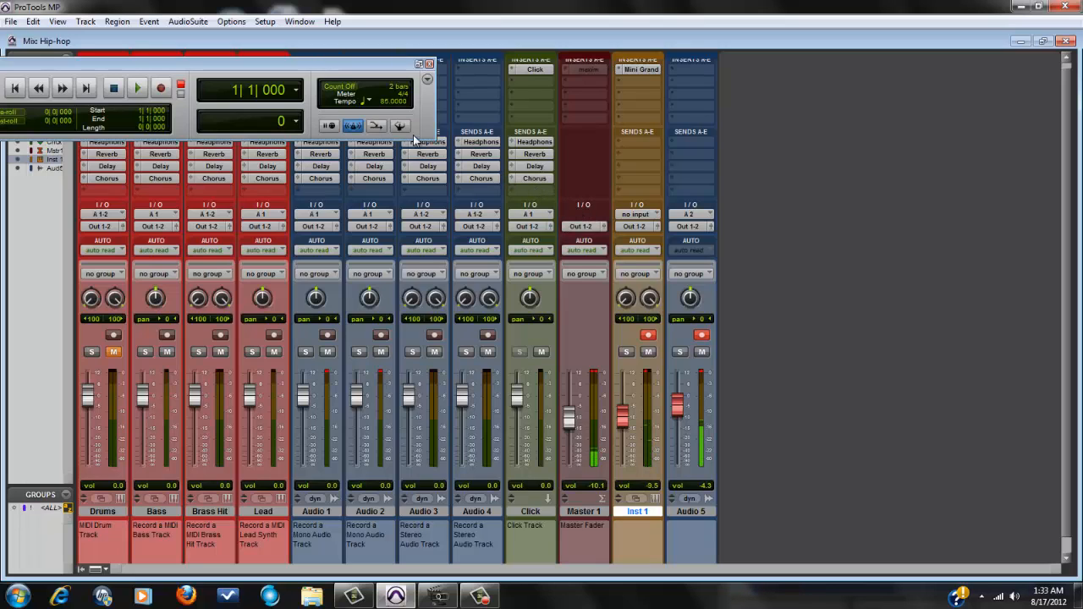
Step: Arm recording and capture about eight bars of live keyboard on Inst 1, then stop at the start
click(161, 88)
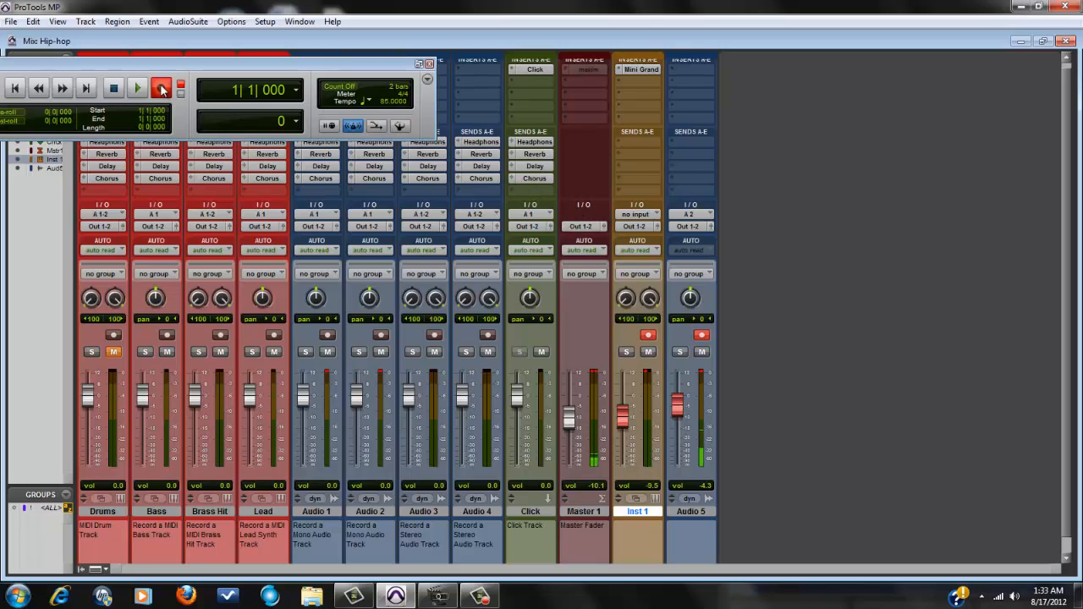
click(139, 88)
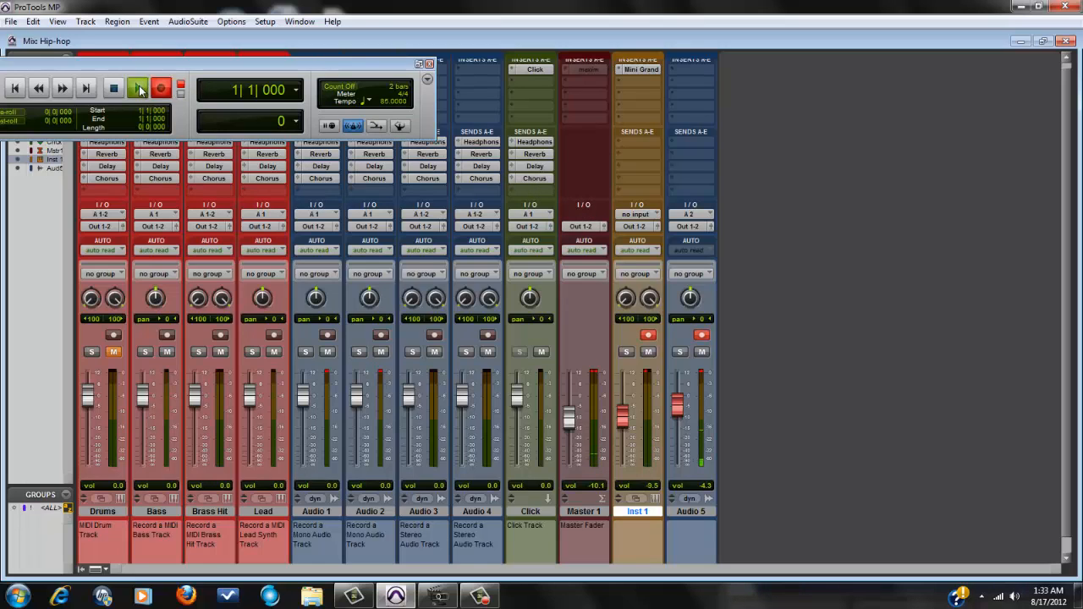
click(137, 88)
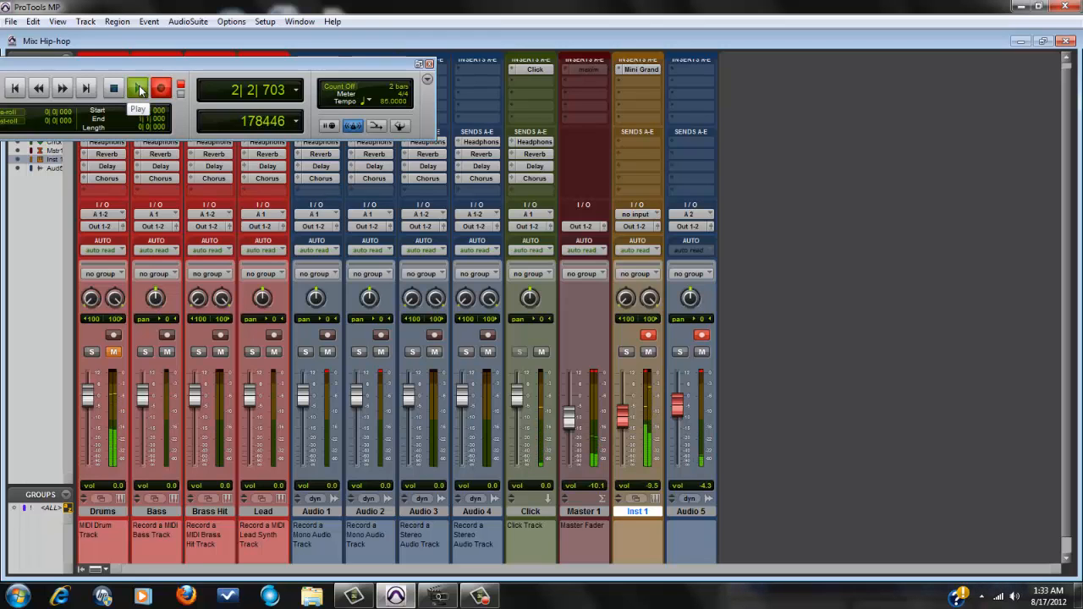
click(139, 88)
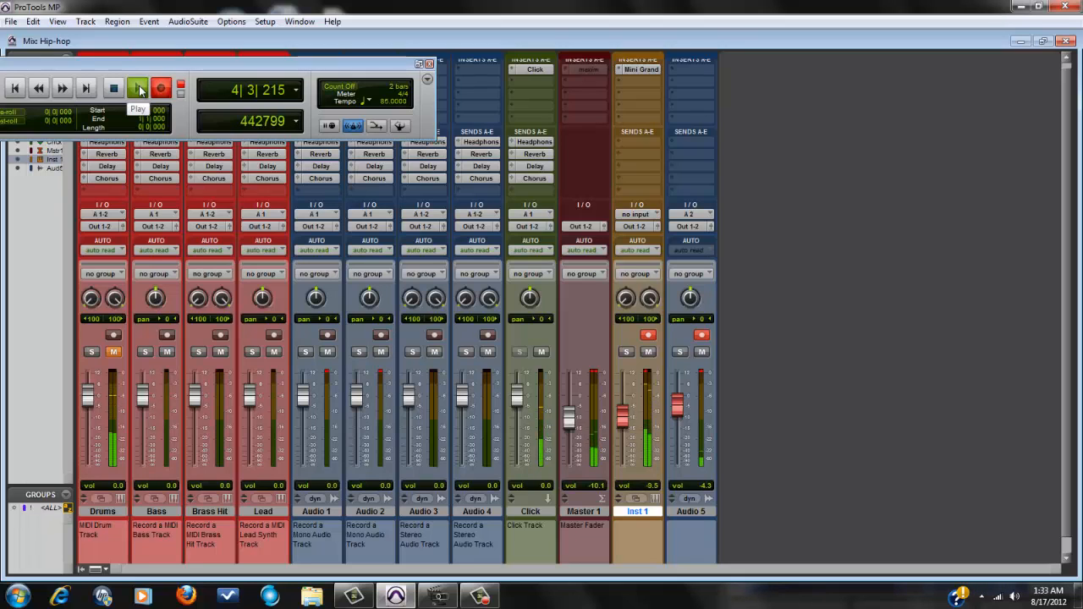
click(137, 88)
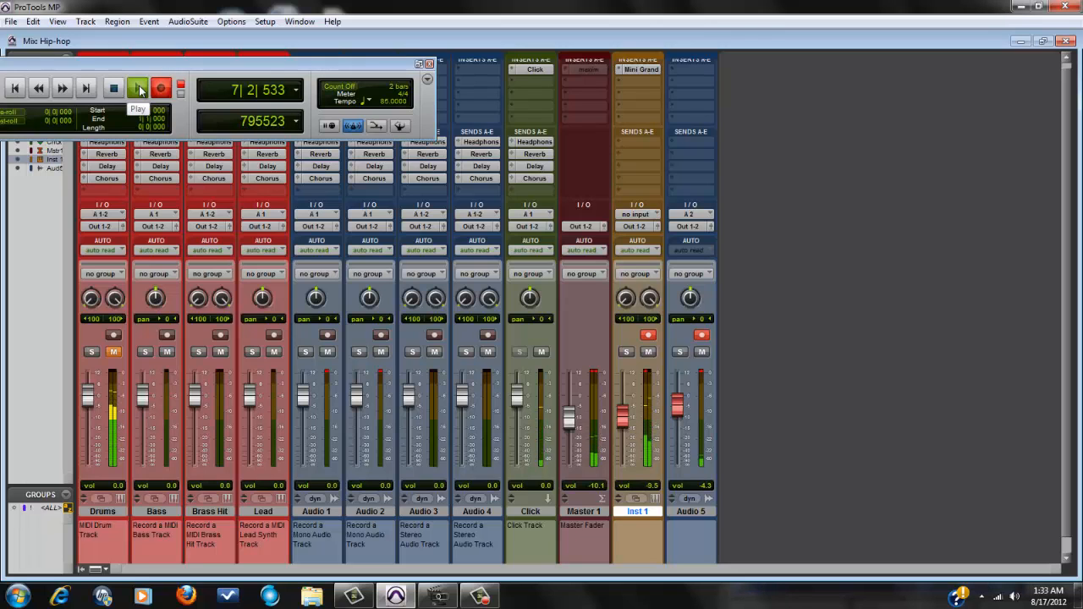
click(139, 88)
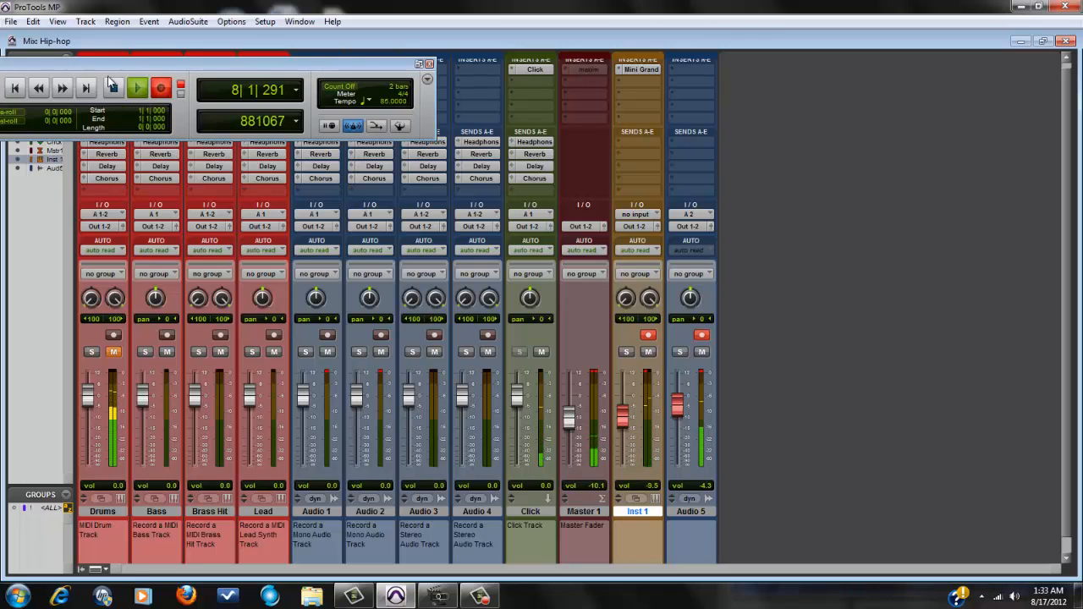
click(114, 88)
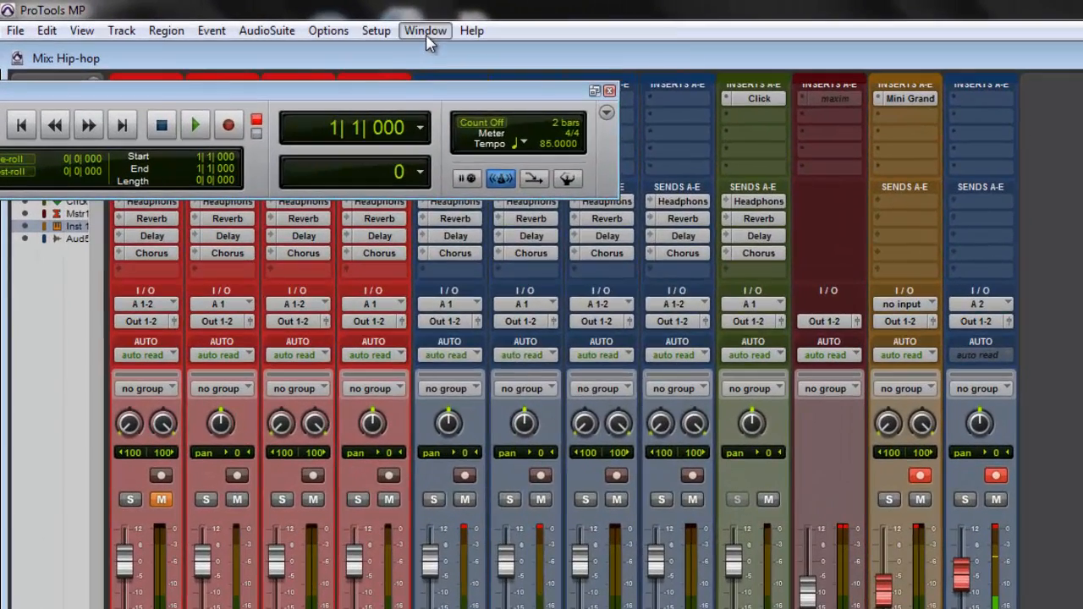
Step: Bring up the Edit window via the Window menu and dismiss the Inst 1 naming dialog
click(425, 30)
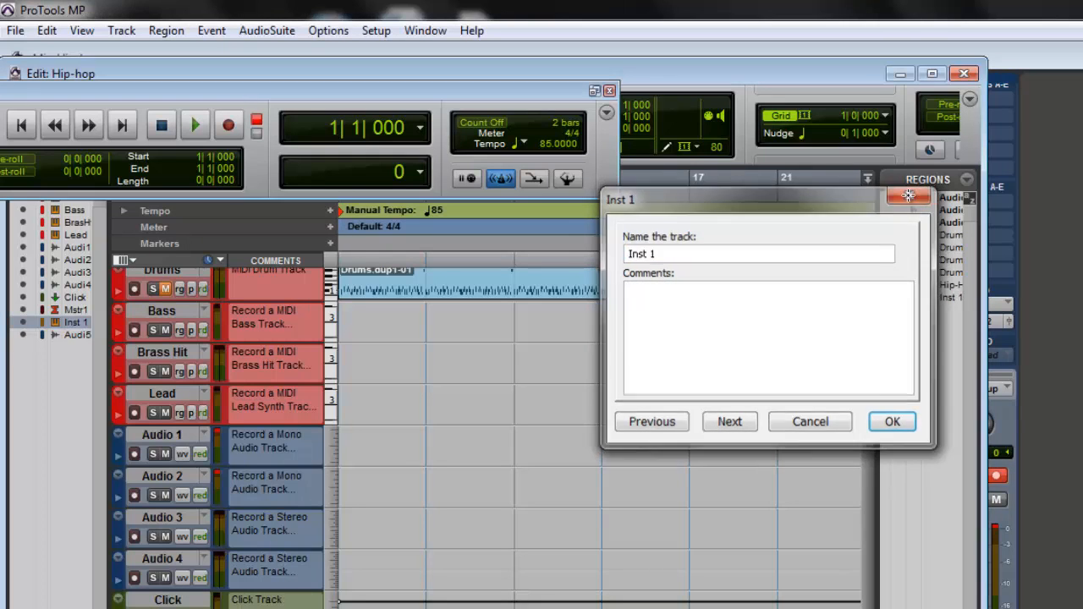
click(891, 422)
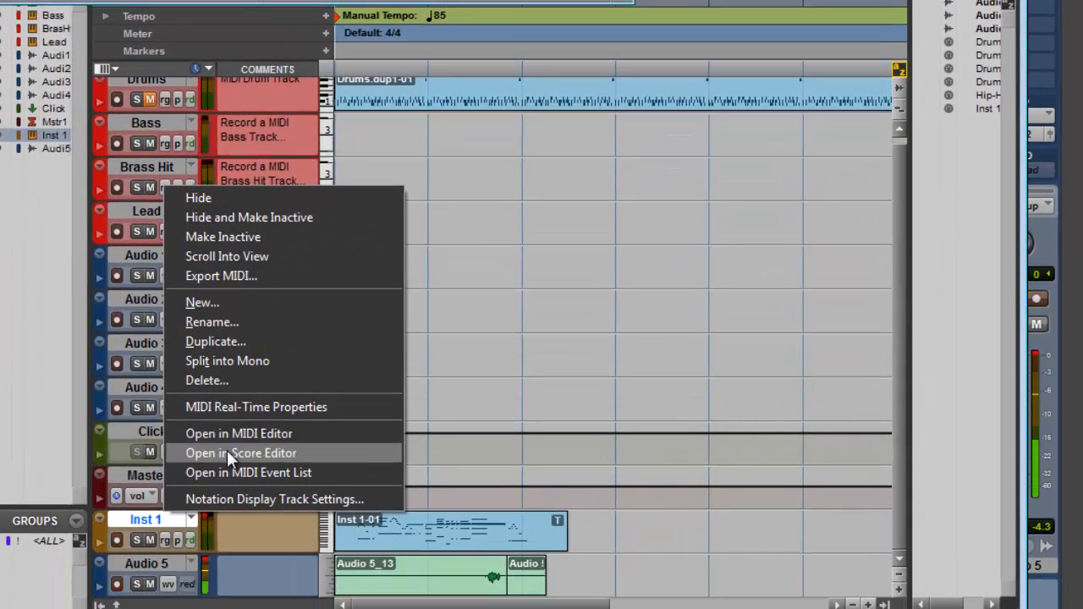
Step: Open the recorded Inst 1 part as sheet-music notation in the Score Editor
click(241, 453)
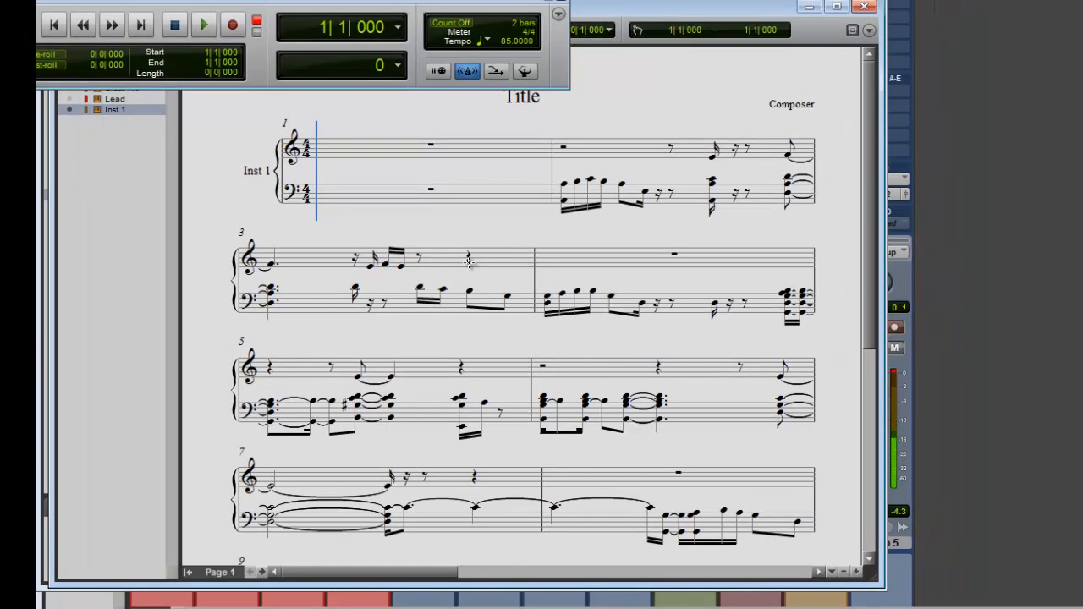
mouse_move(528, 278)
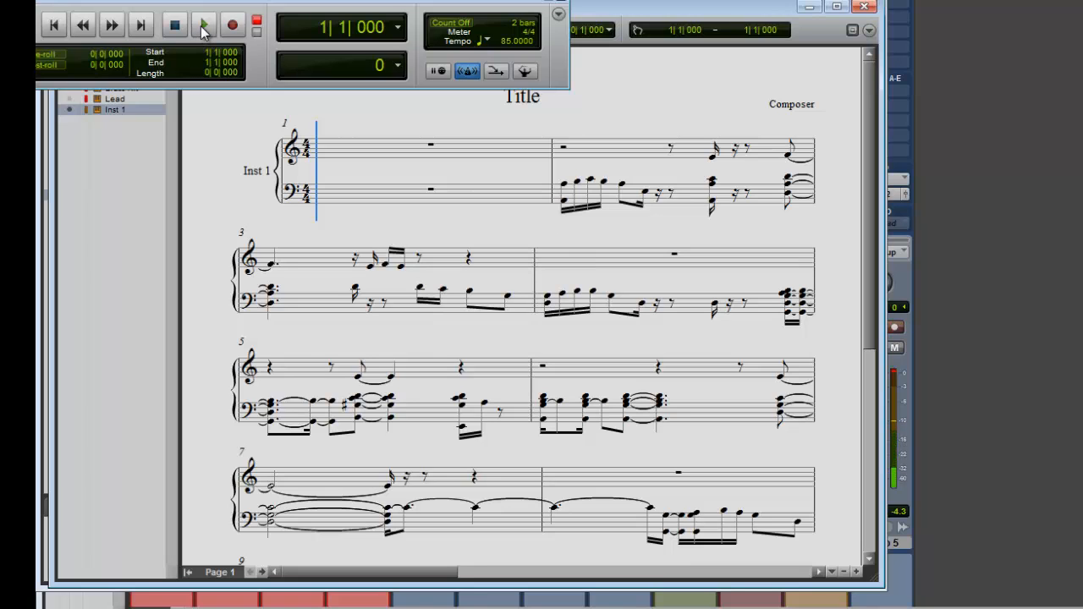
mouse_move(203, 24)
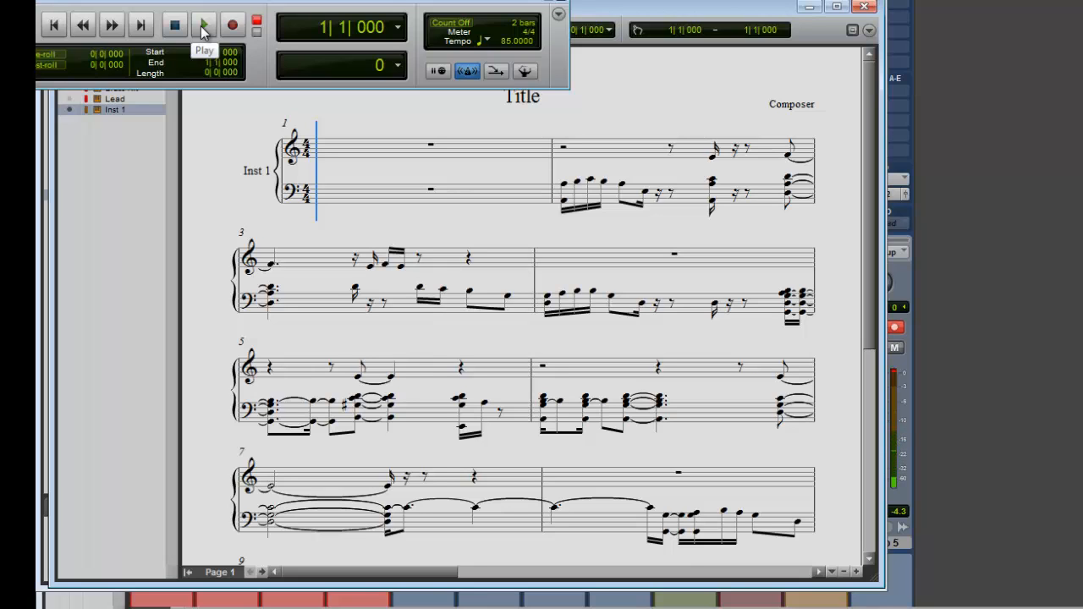
Step: Play the Inst 1 part through bar eight with the notation open, then stop
click(204, 24)
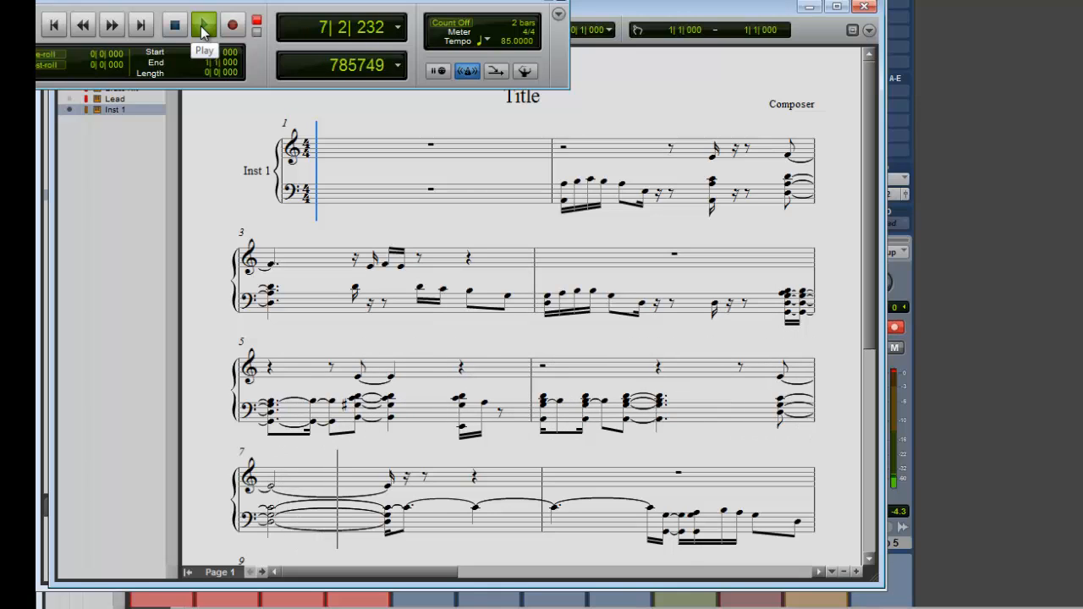
click(203, 24)
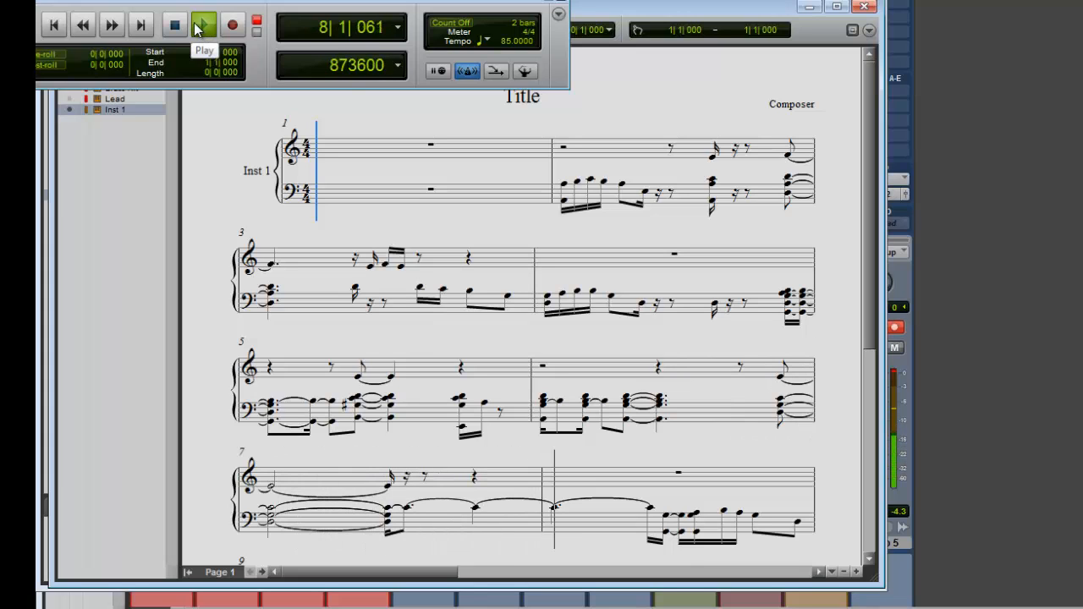
click(175, 25)
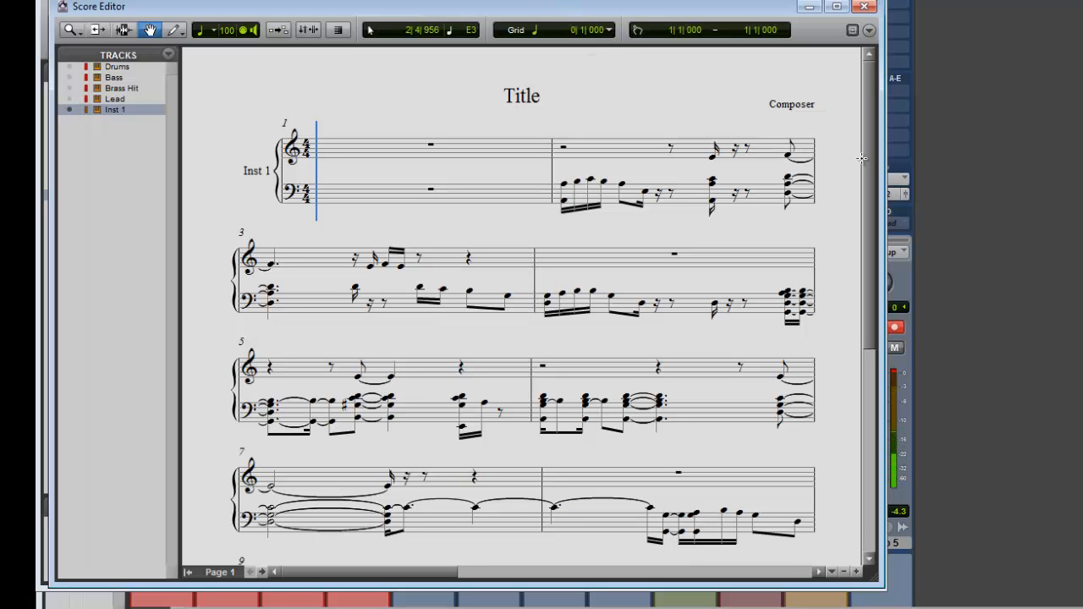
scroll(up, 3)
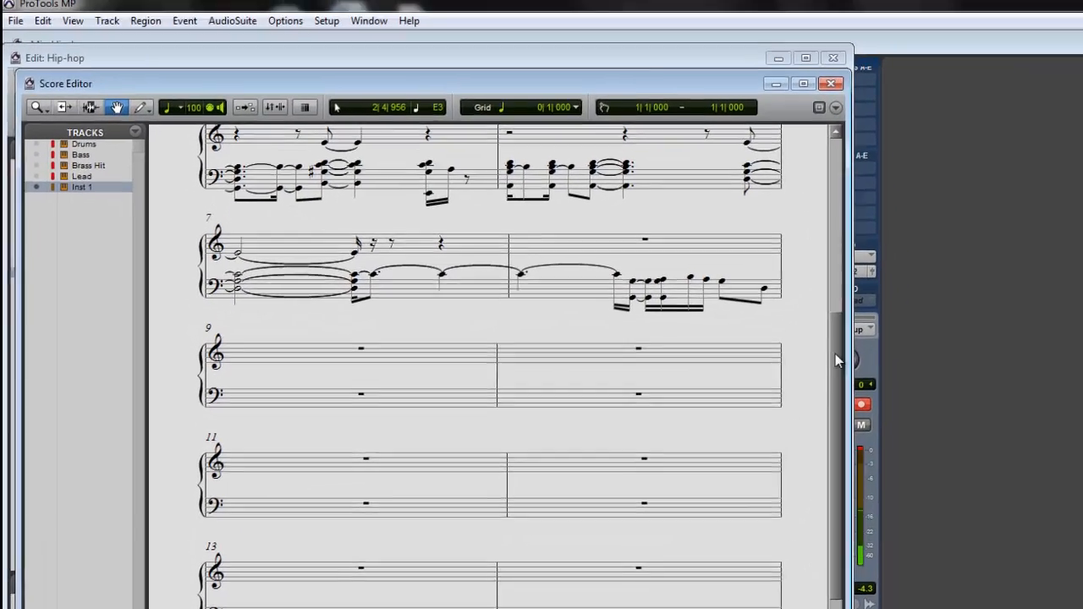
scroll(up, 3)
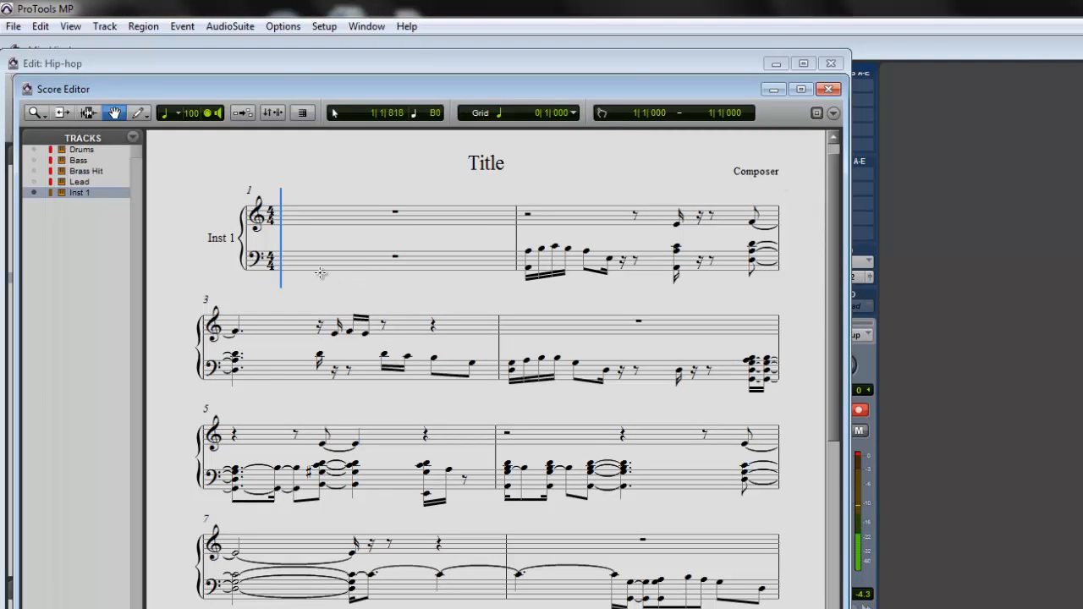
mouse_move(484, 191)
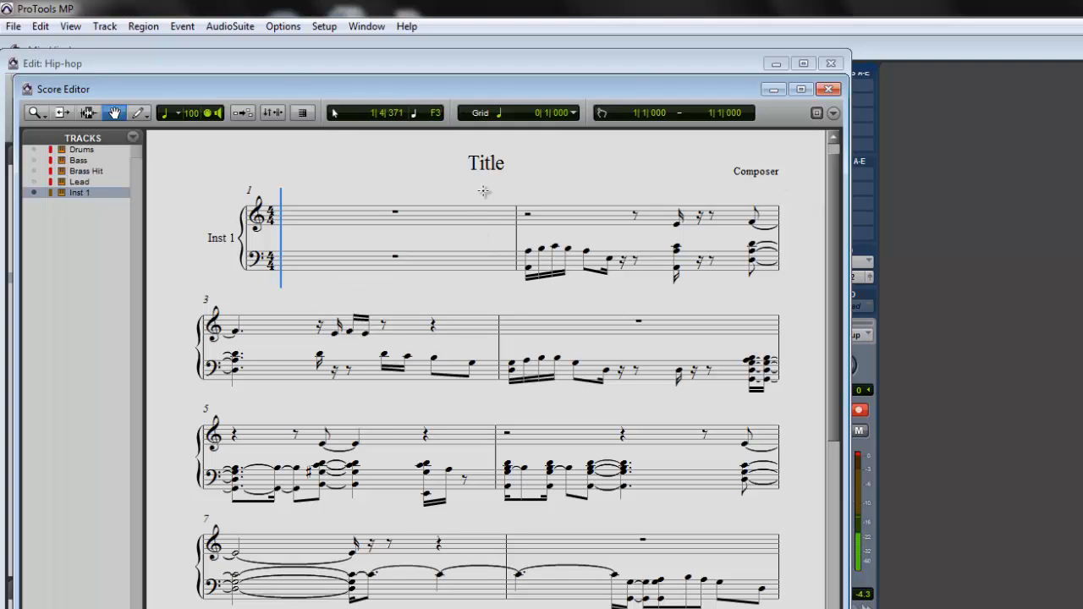